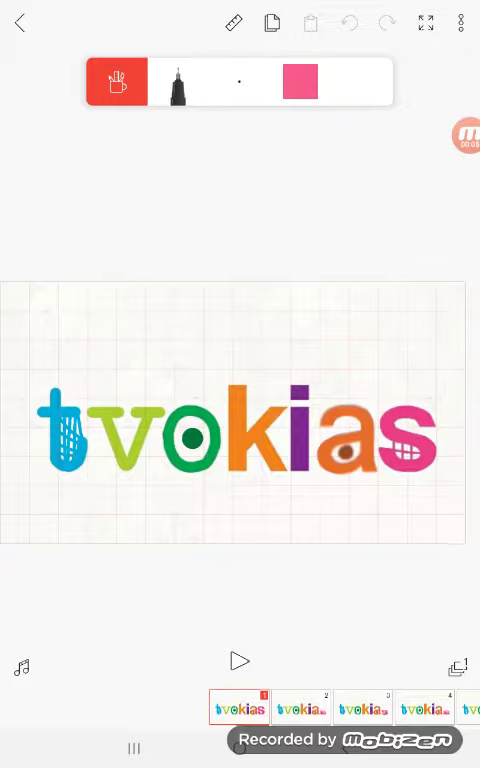
# Redraw the morphing frame so 'tvo' sits above the new letters 'kida'.
pyautogui.click(236, 660)
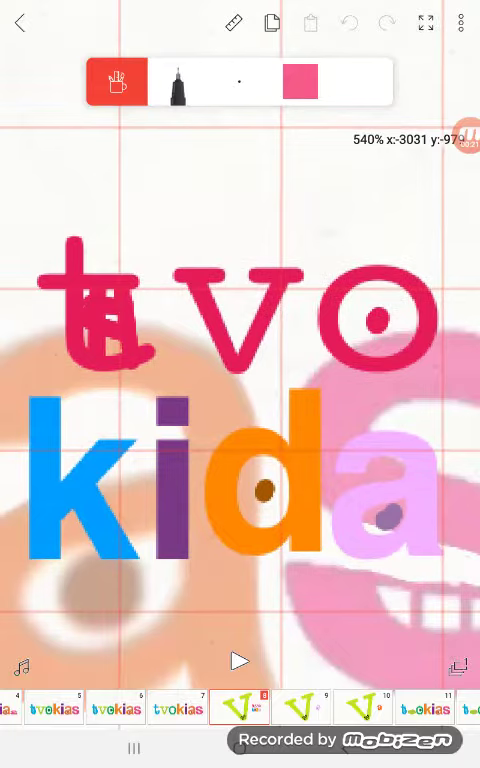
# Draw frames 11-27 ending with 'dml' beside a character on a ledge, then play the animation.
pyautogui.click(238, 660)
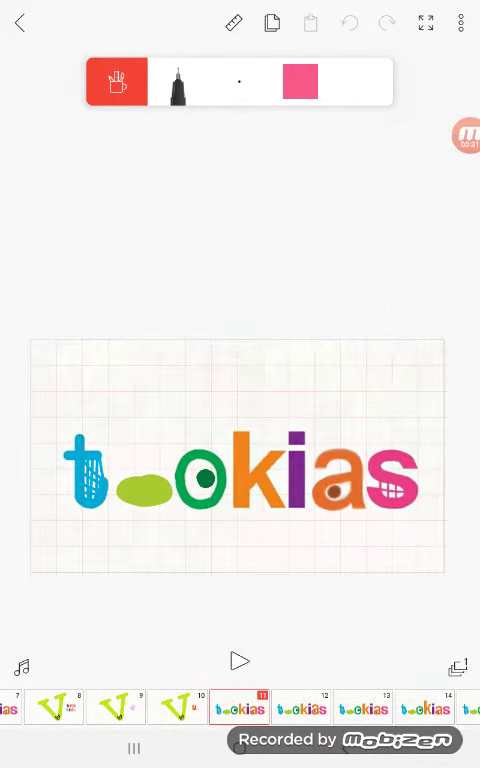
pyautogui.click(236, 660)
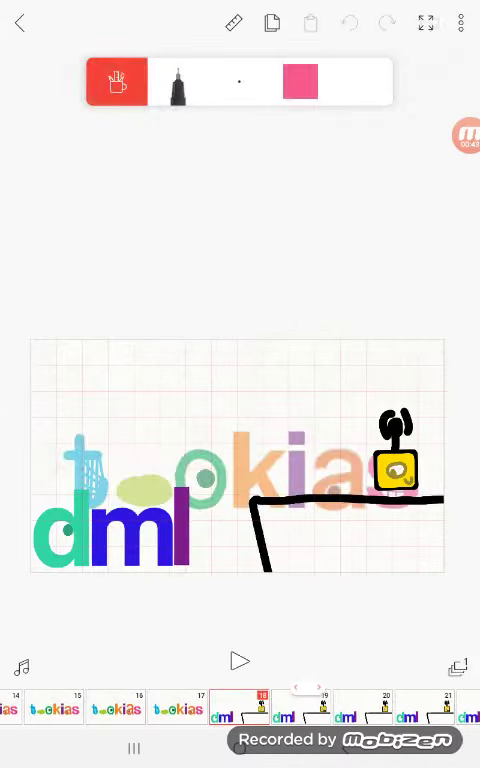
pyautogui.click(240, 660)
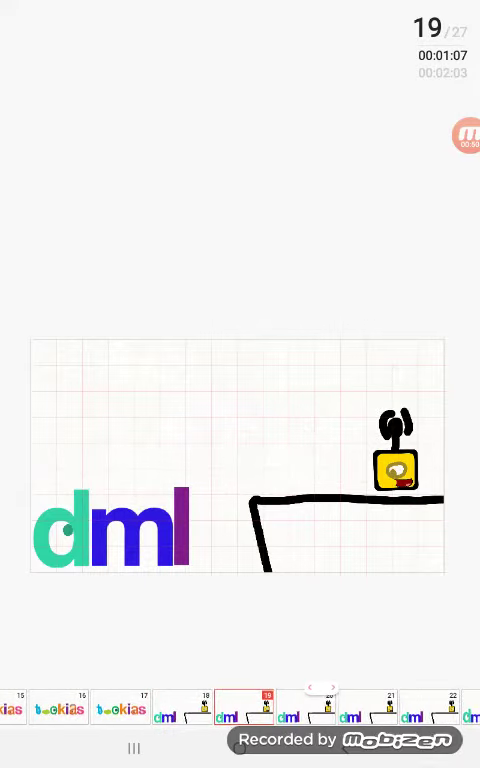